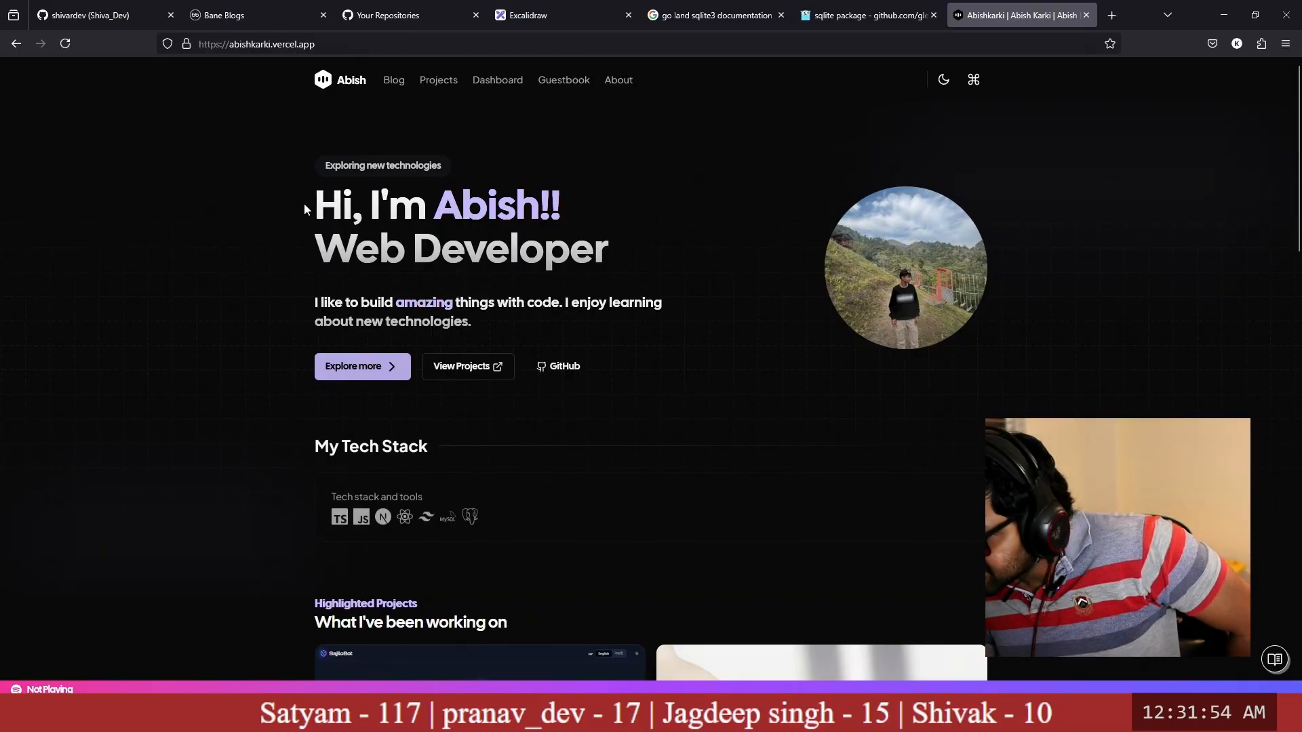
Step: Browse the home page's projects and posts, then close the guestbook preview panel
scroll(down, 3)
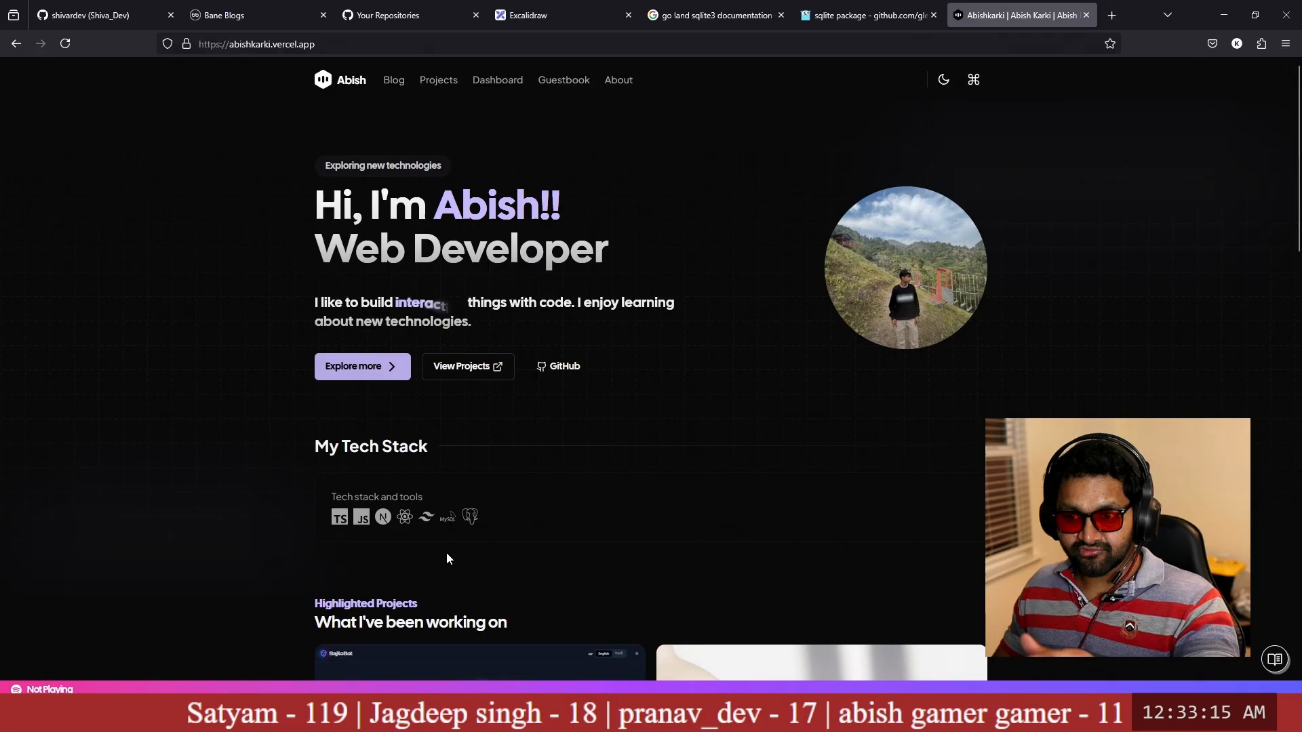
scroll(down, 3)
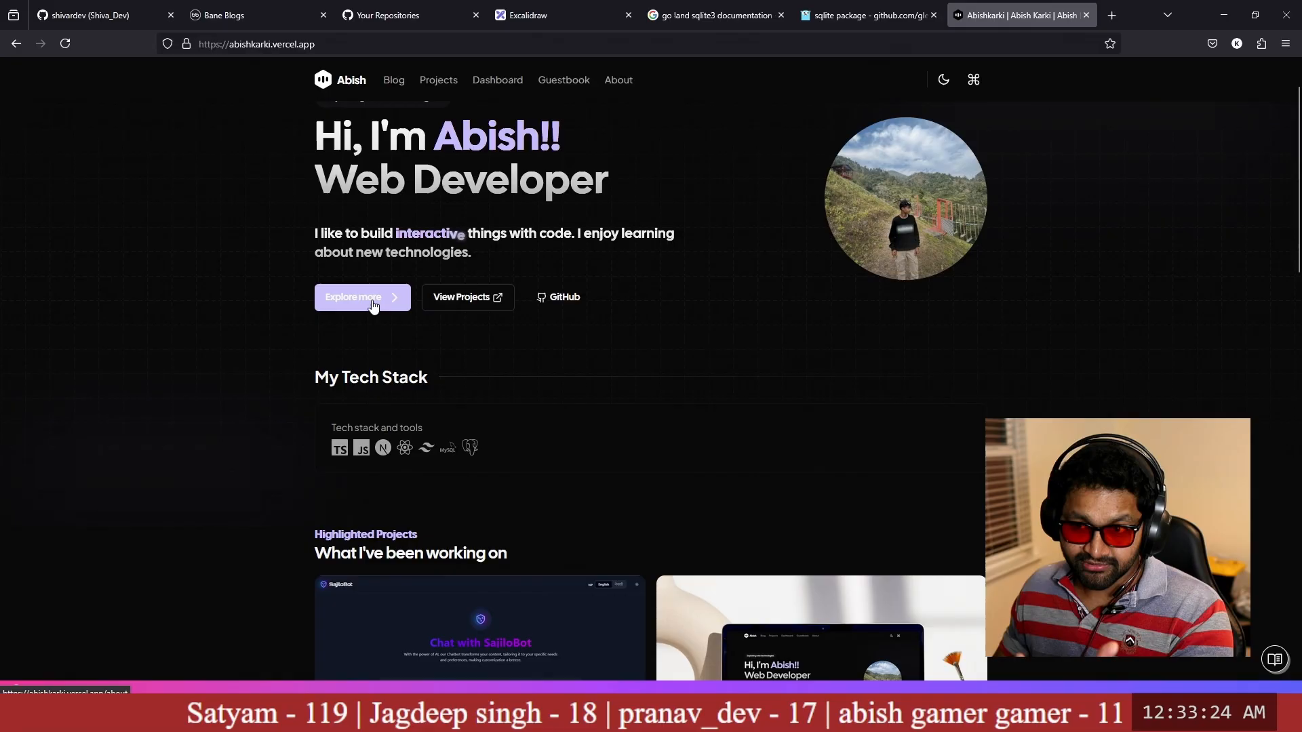
scroll(down, 3)
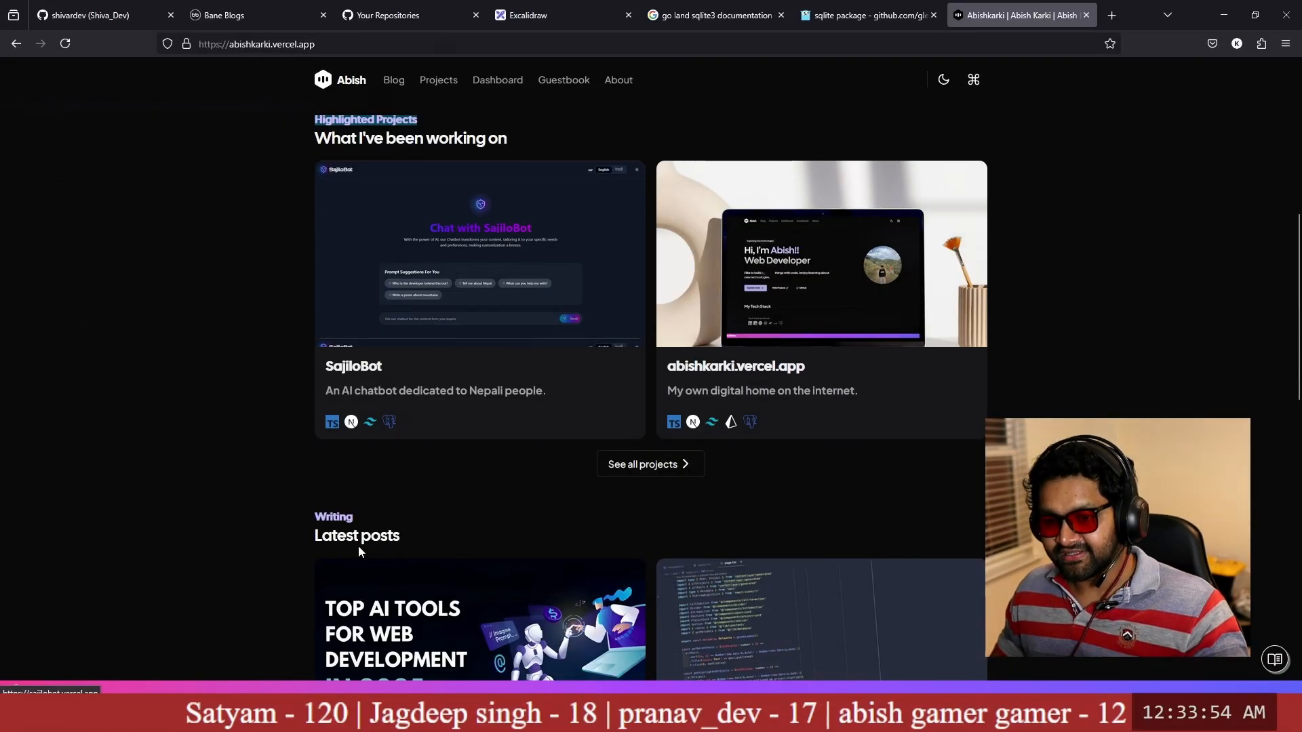
scroll(down, 3)
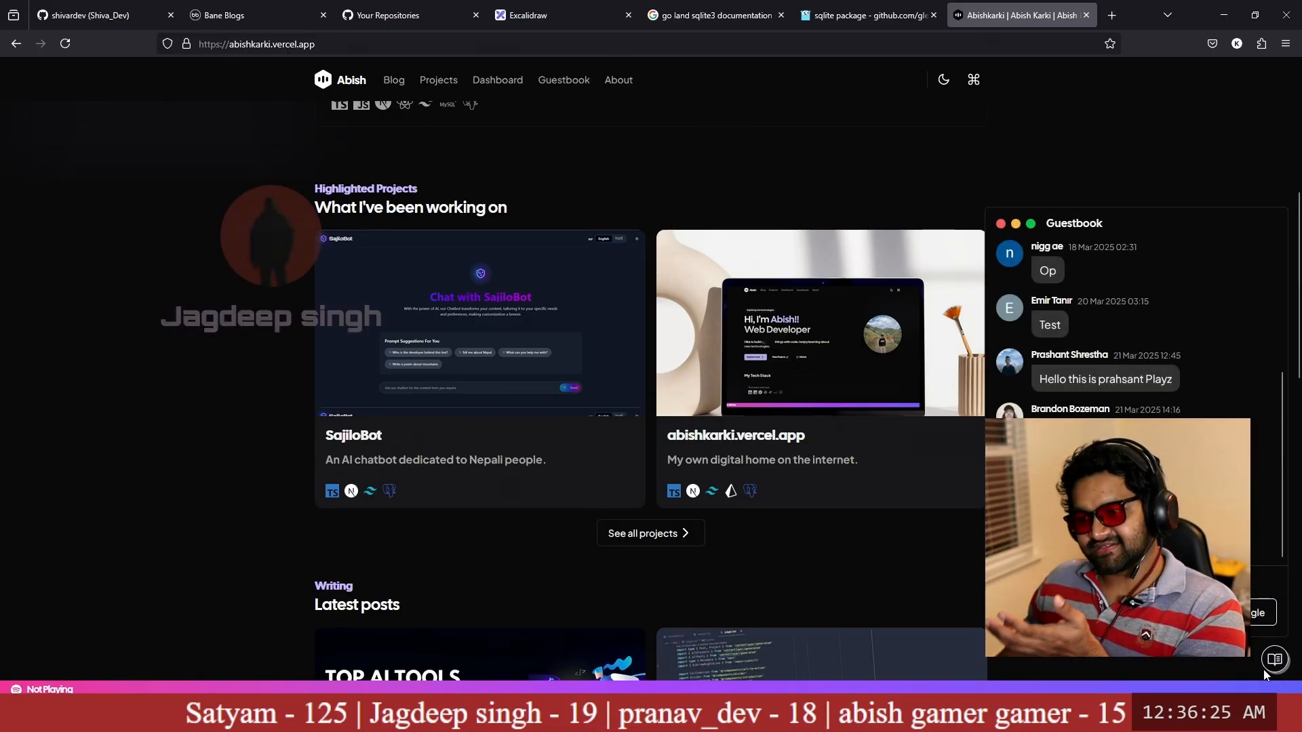
click(497, 80)
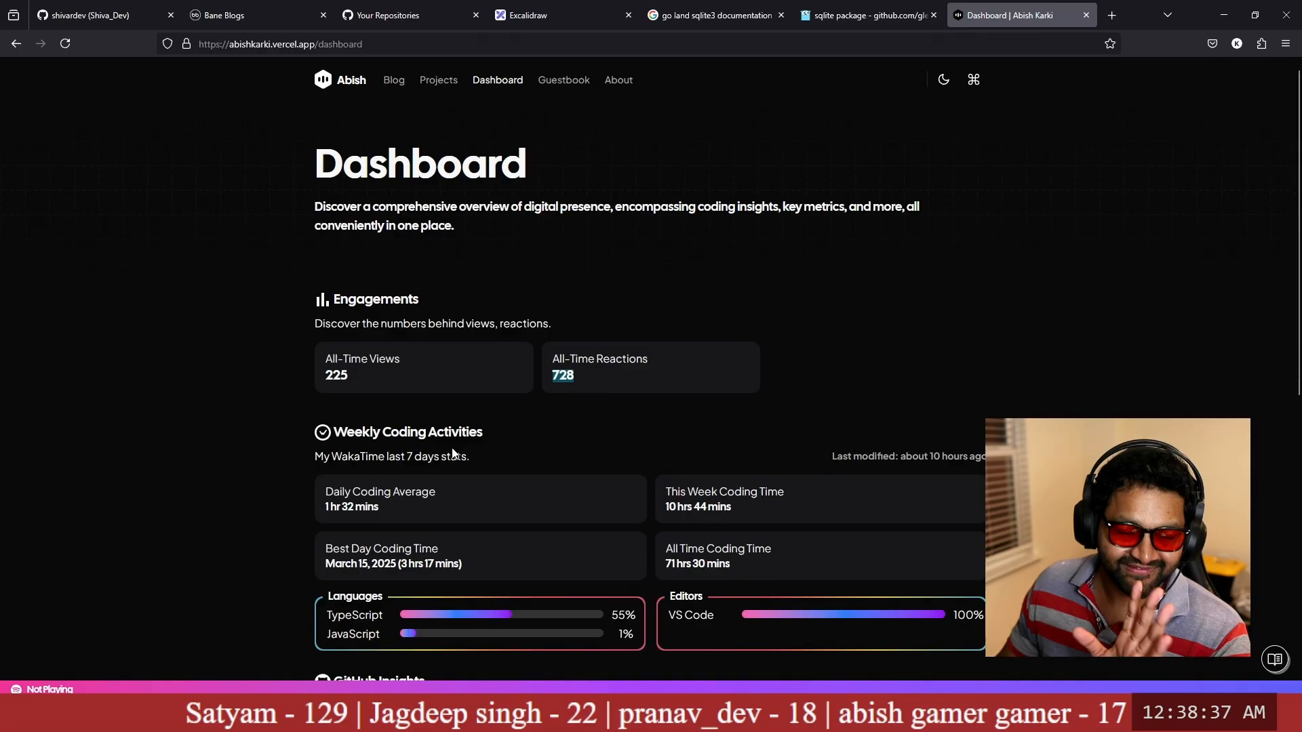
mouse_move(562, 80)
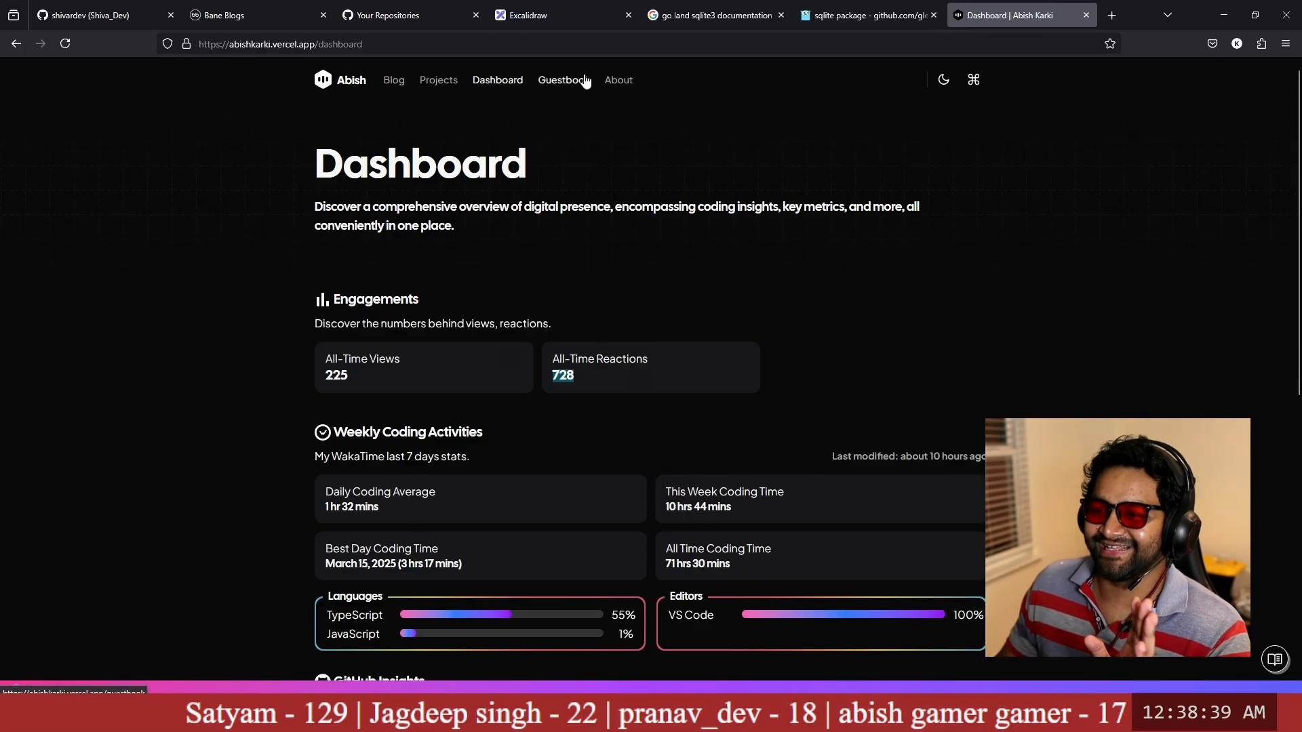
click(942, 80)
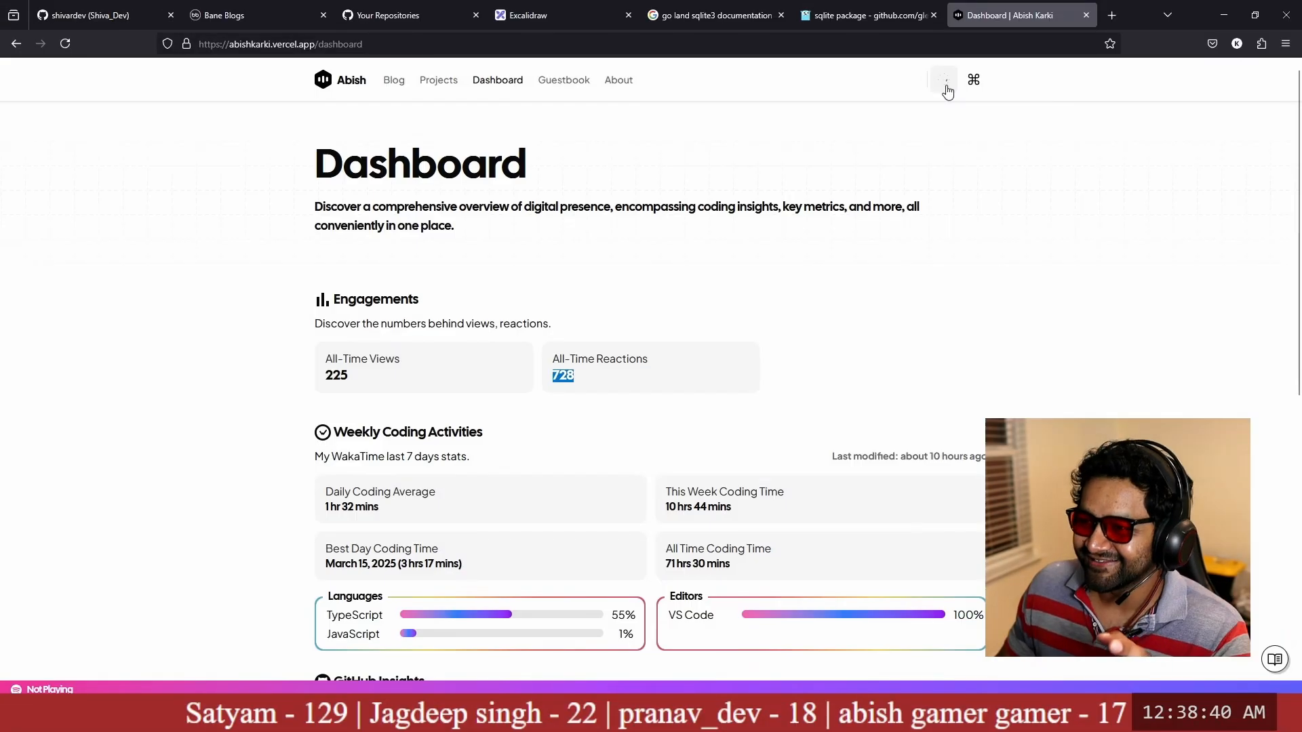
click(943, 80)
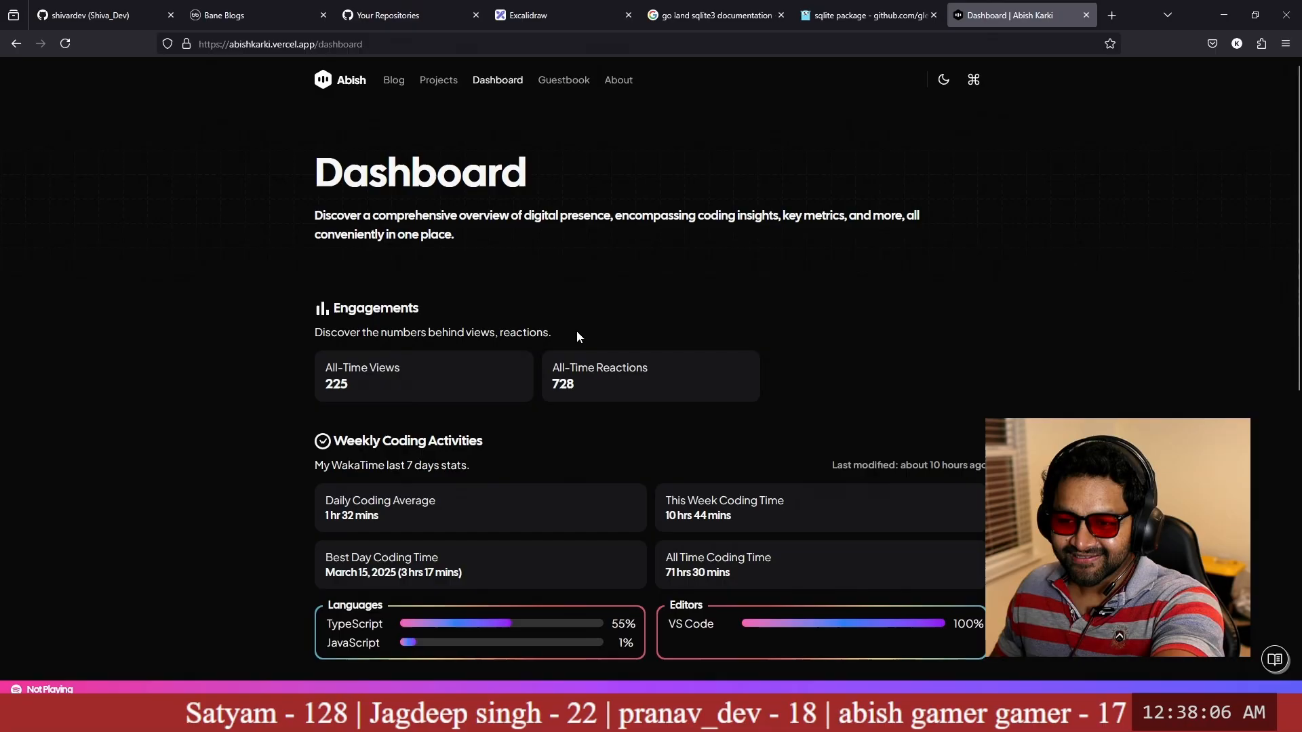
triple_click(432, 332)
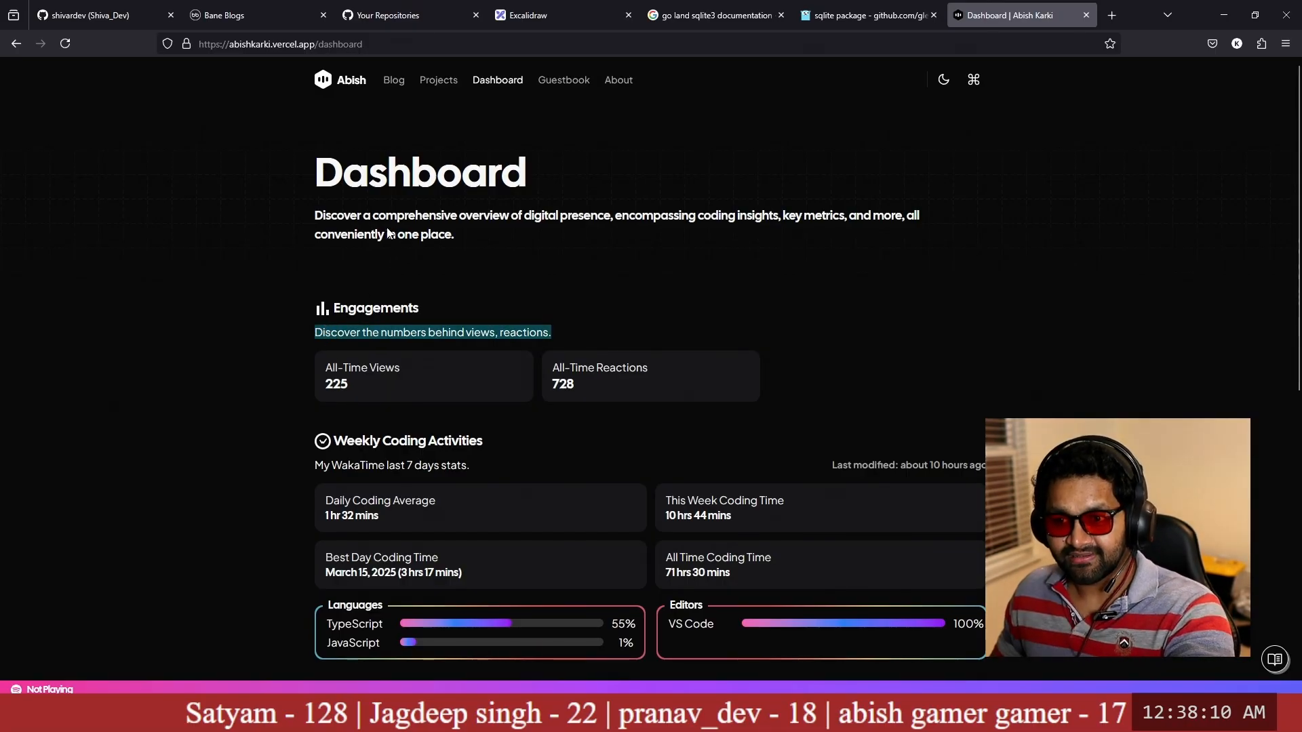
mouse_move(545, 224)
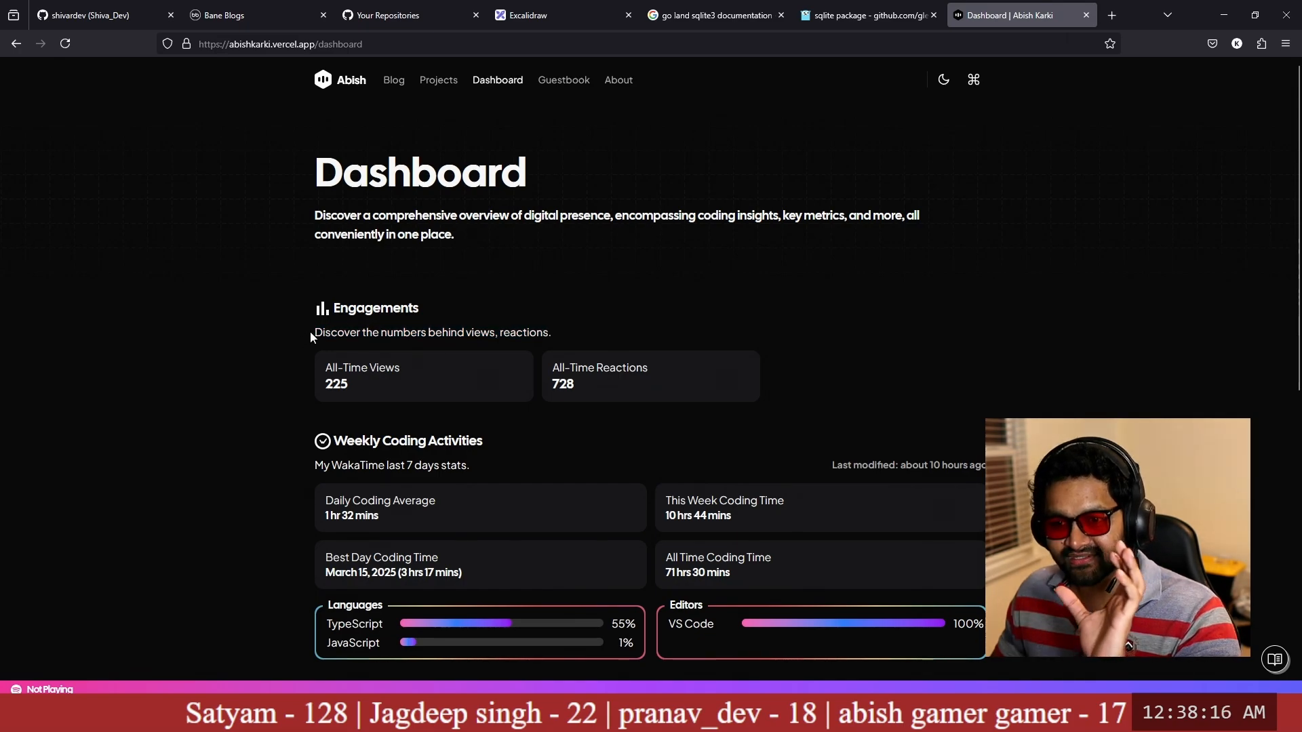
scroll(down, 3)
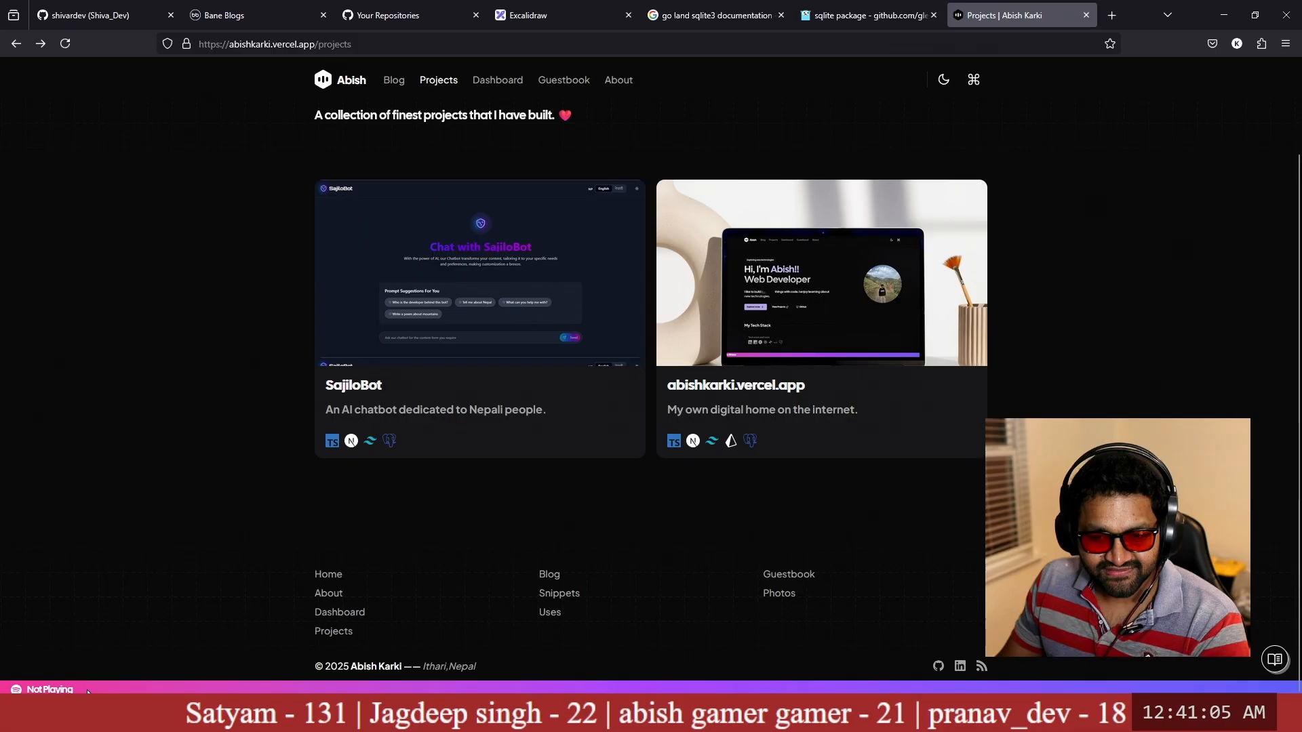
mouse_move(89, 112)
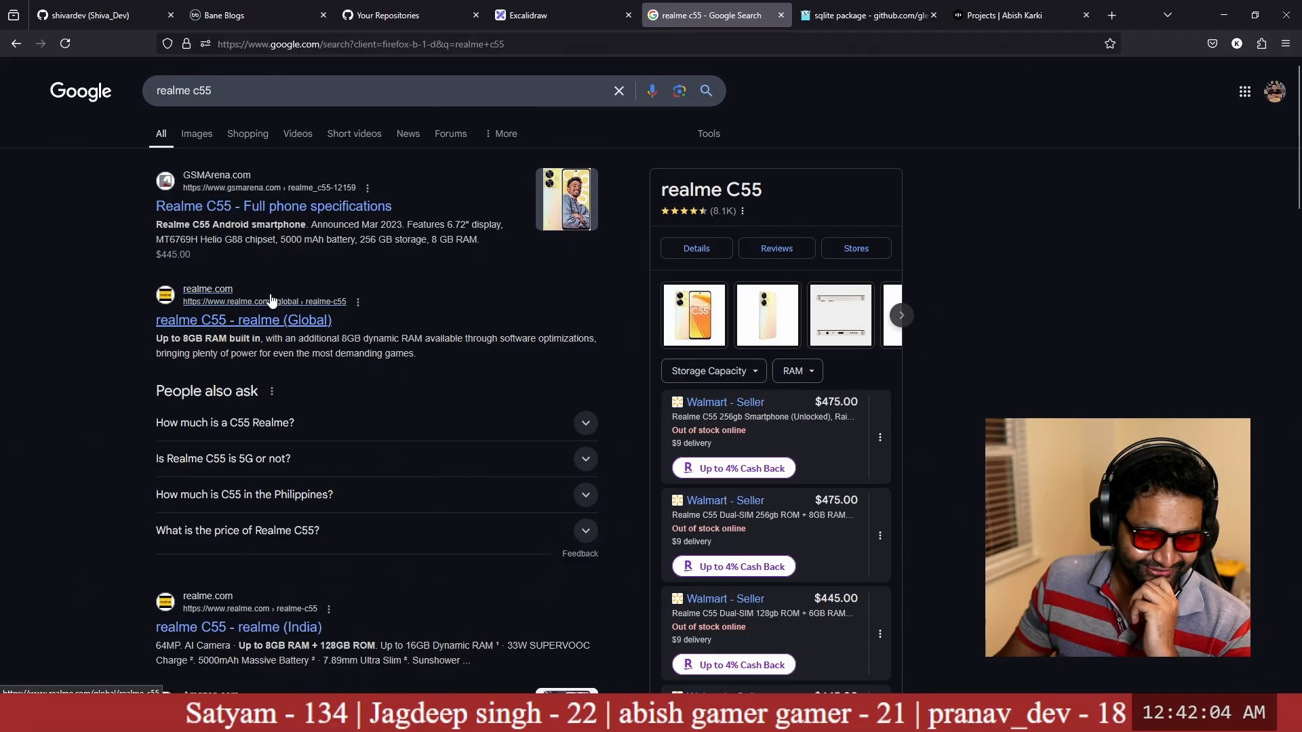
mouse_move(532, 15)
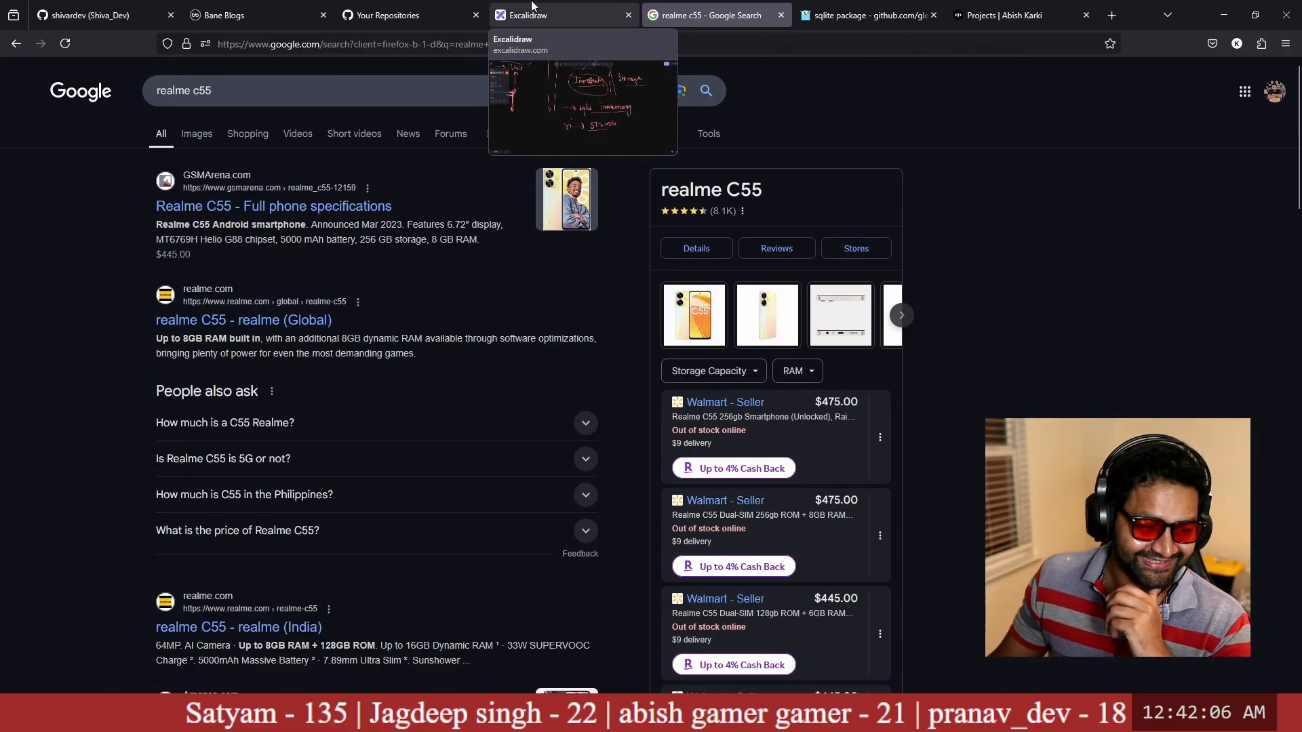
mouse_move(1001, 15)
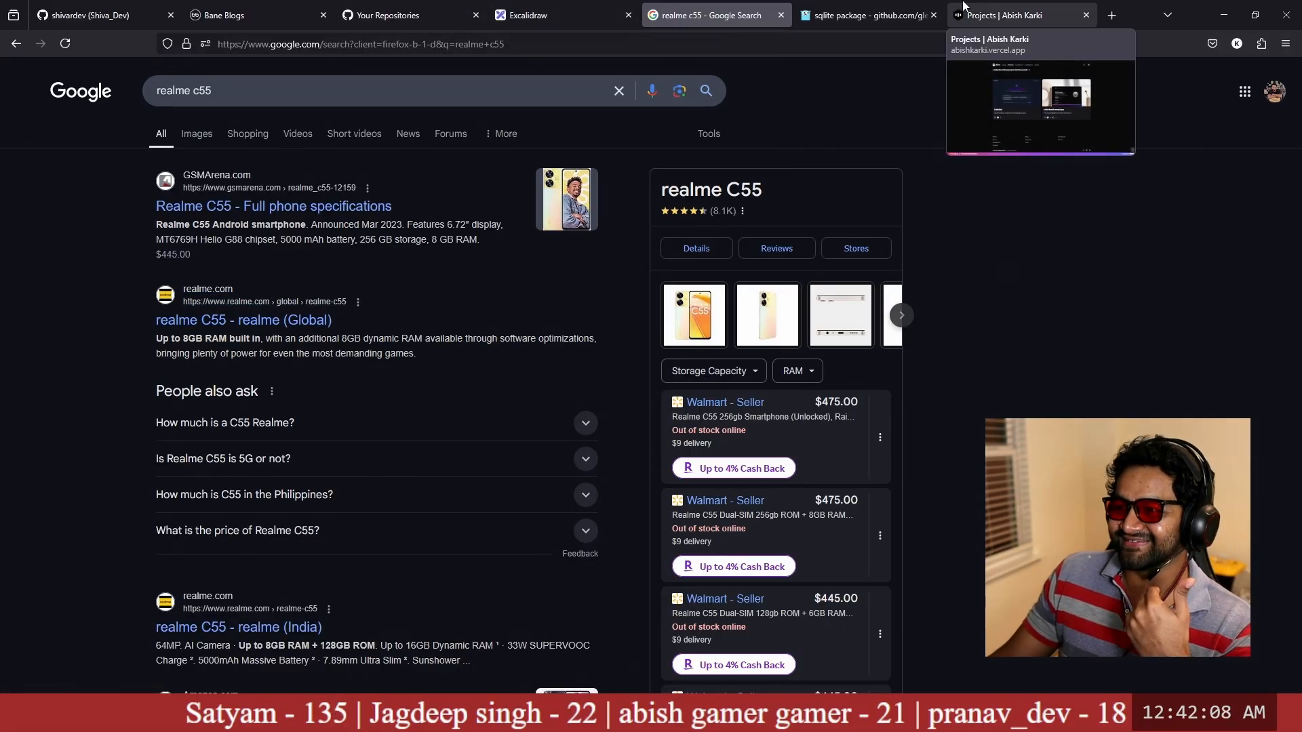
Step: Post a guestbook review beginning 'Awesome webs…' praising the subtle animations
click(1013, 14)
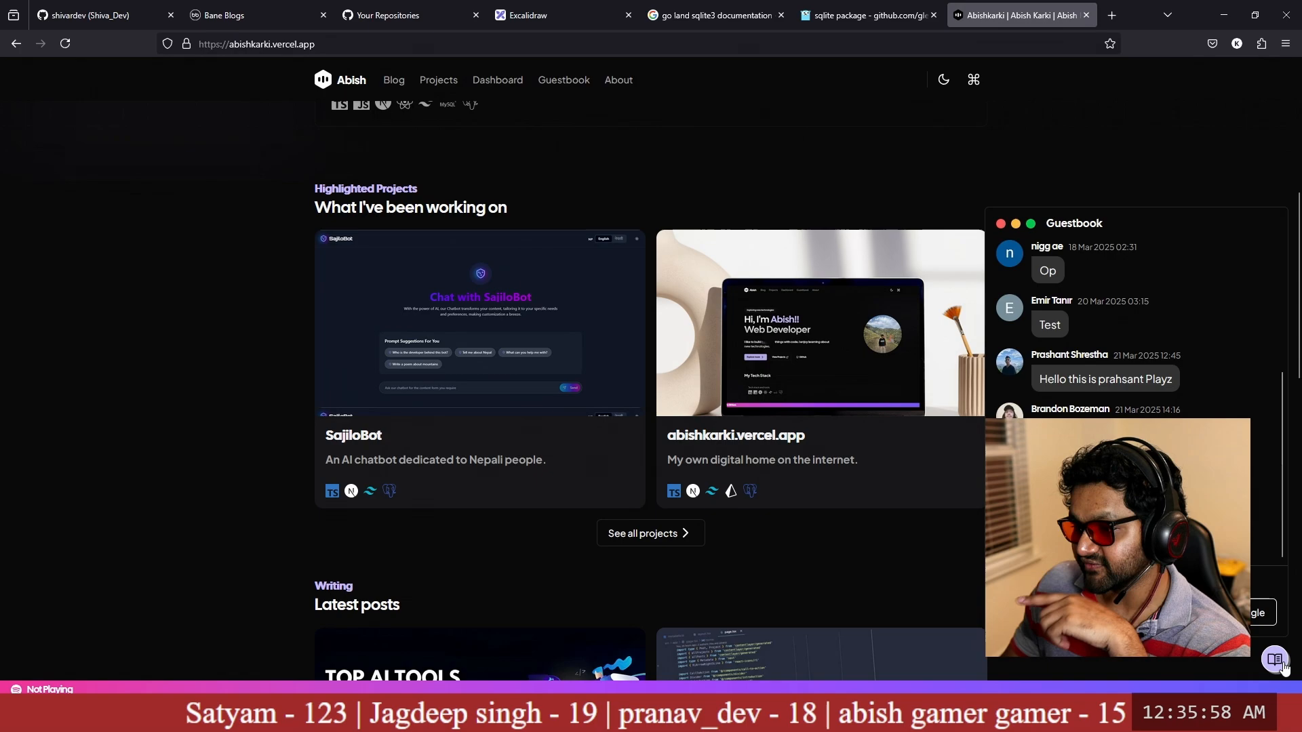
text(Awesome webs)
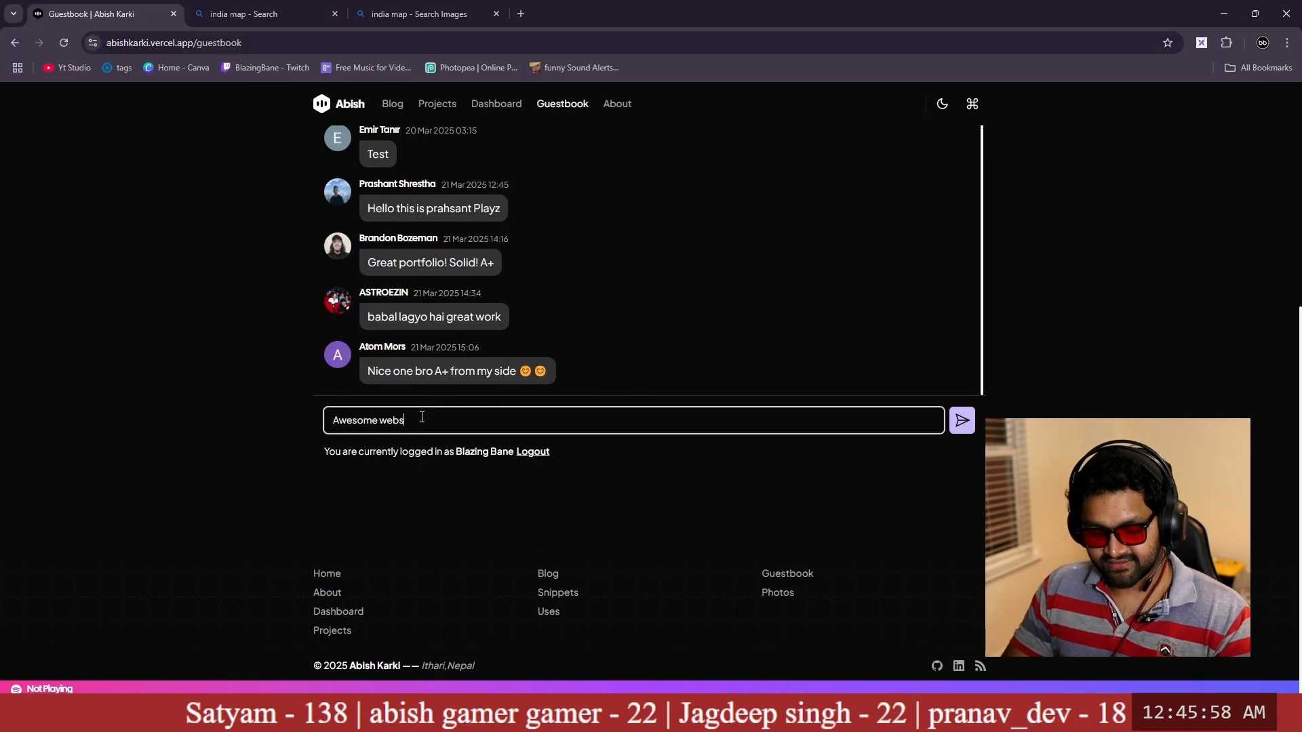
click(962, 421)
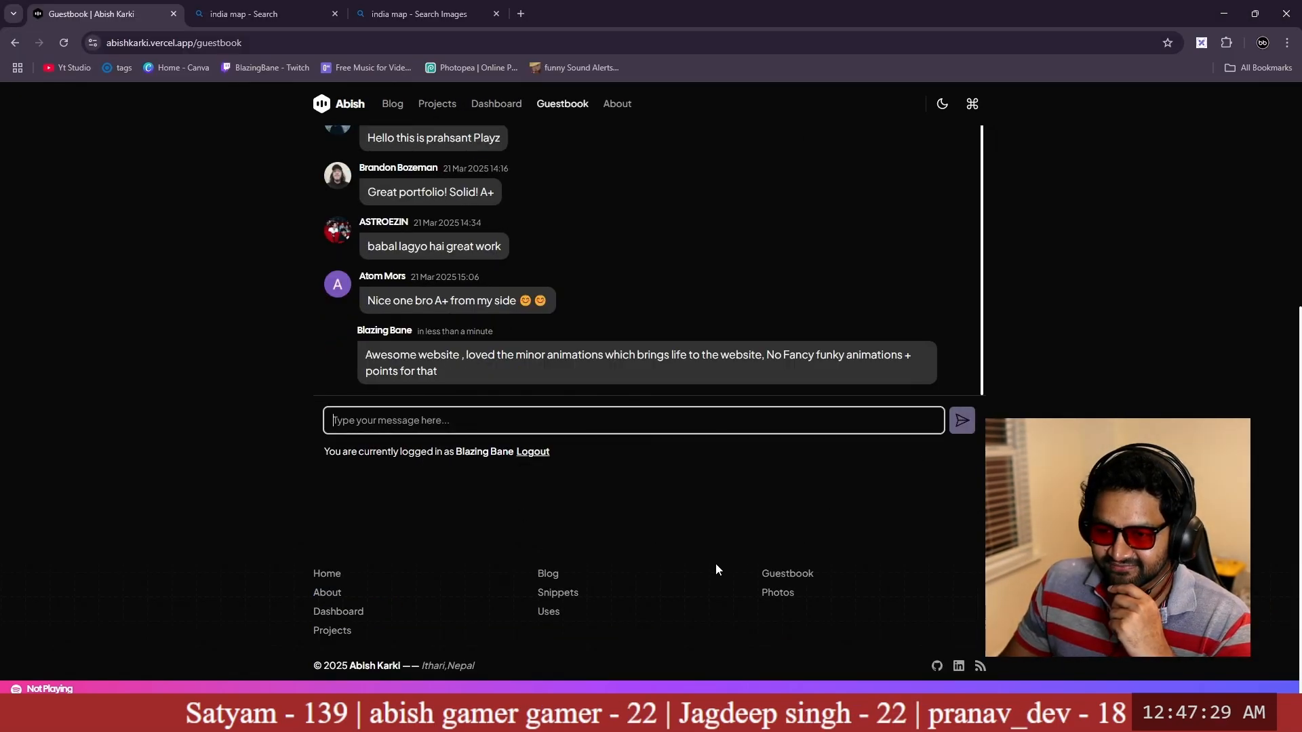